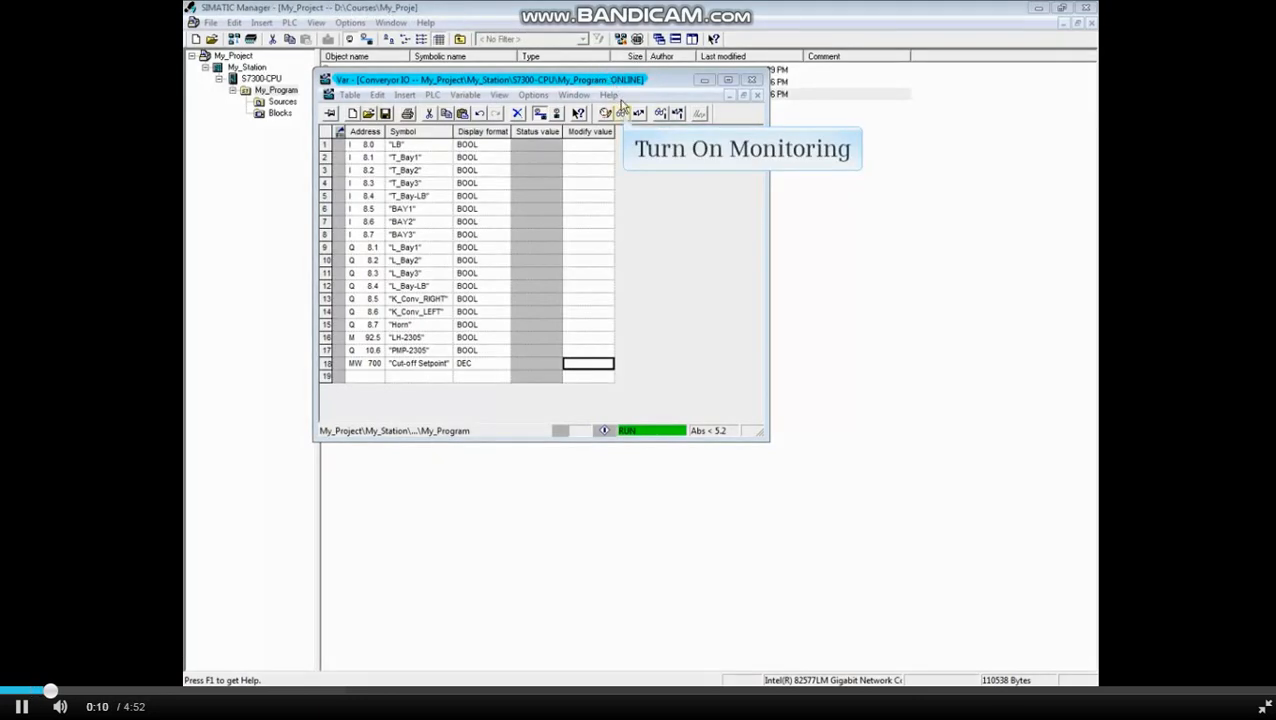
Start online monitoring of the Conveyor IO variable table.
left_click(618, 112)
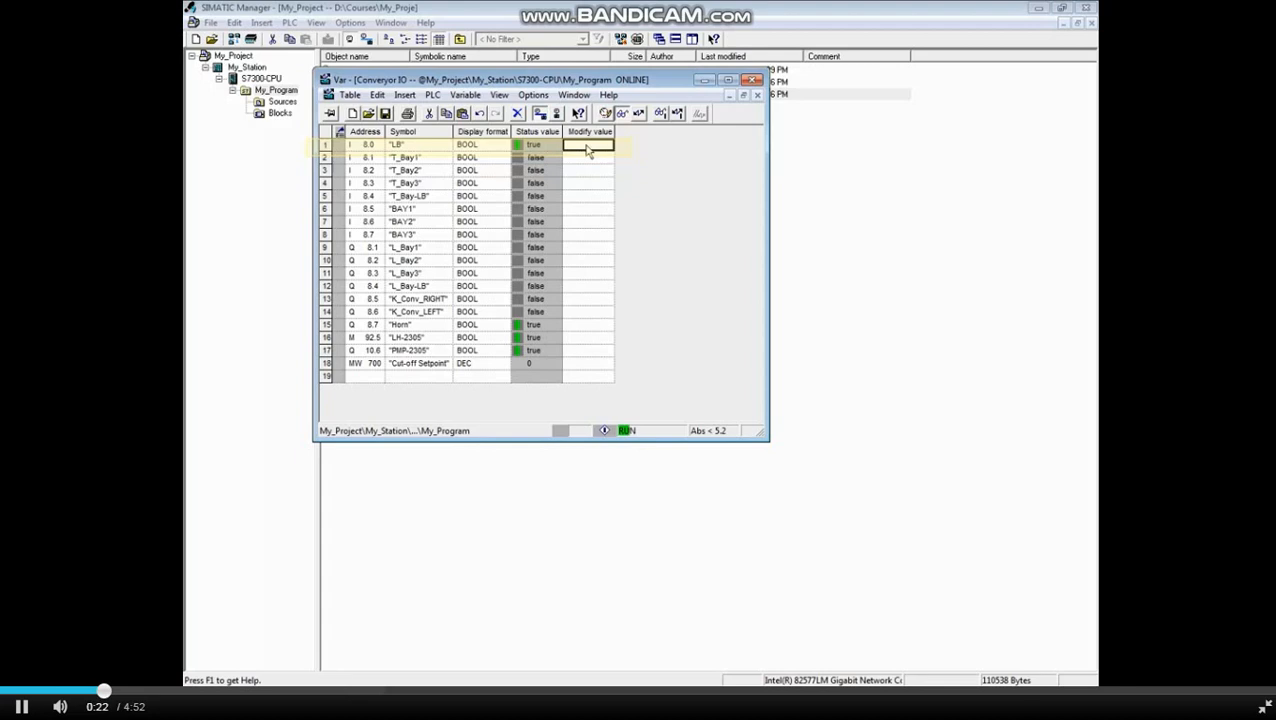
mouse_move(588, 188)
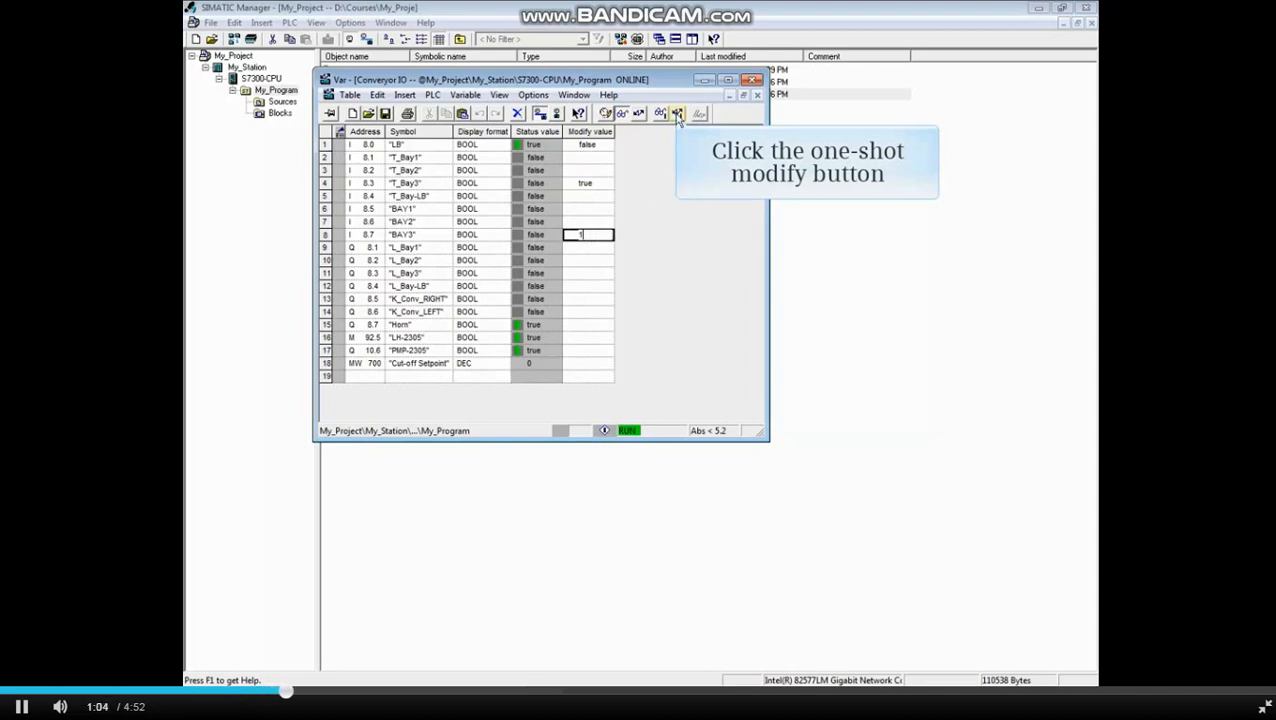
left_click(678, 112)
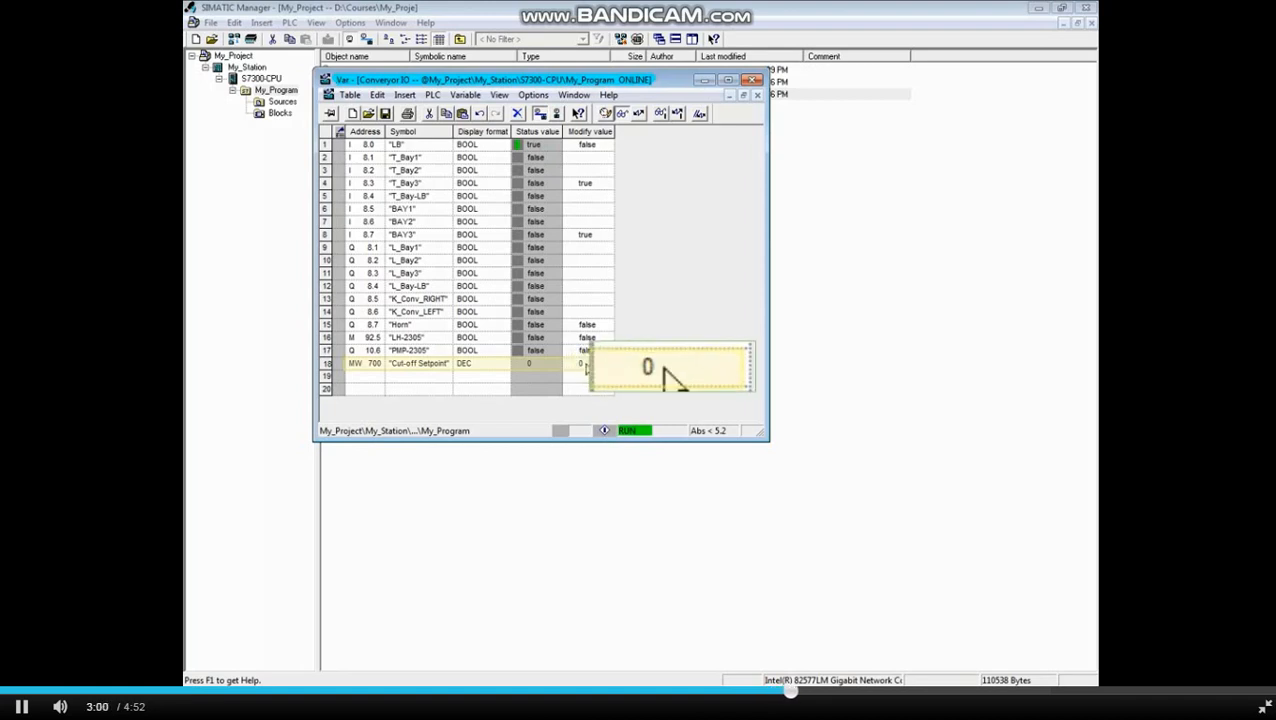
Enter 51 as the modify value for MW 700.
type("51")
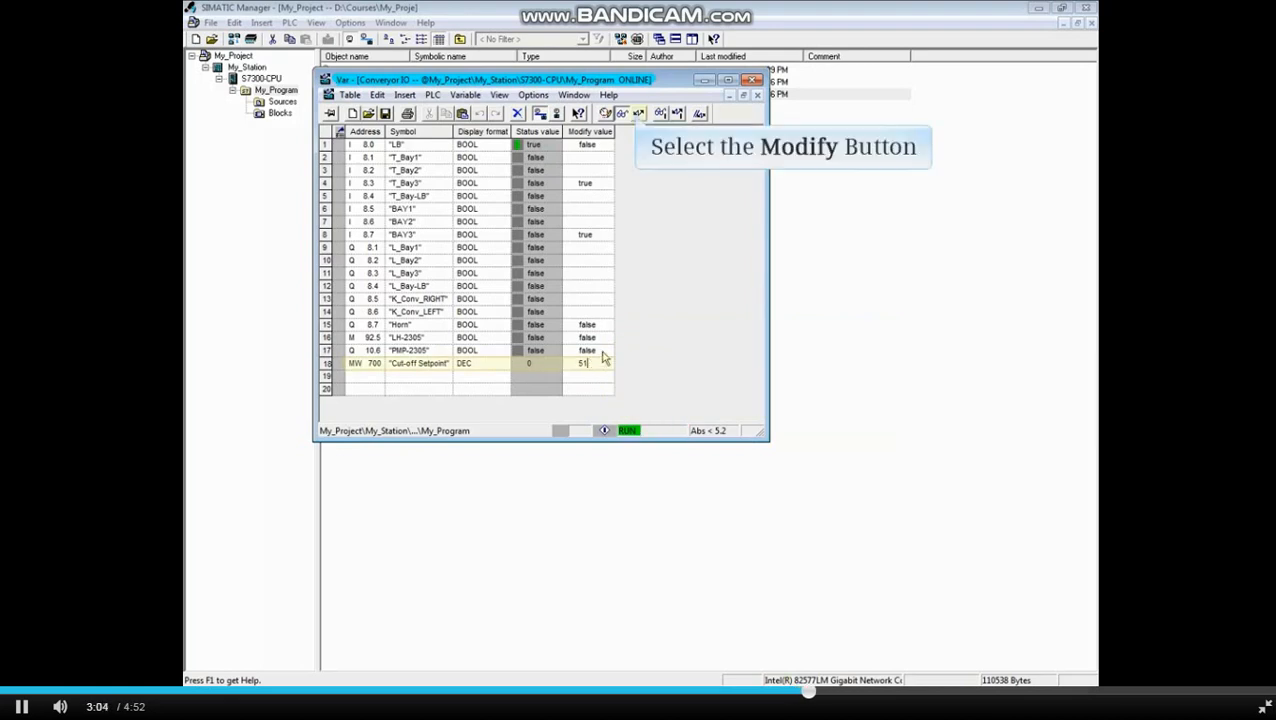
Send the modify value 51 to the CPU for MW 700.
left_click(657, 113)
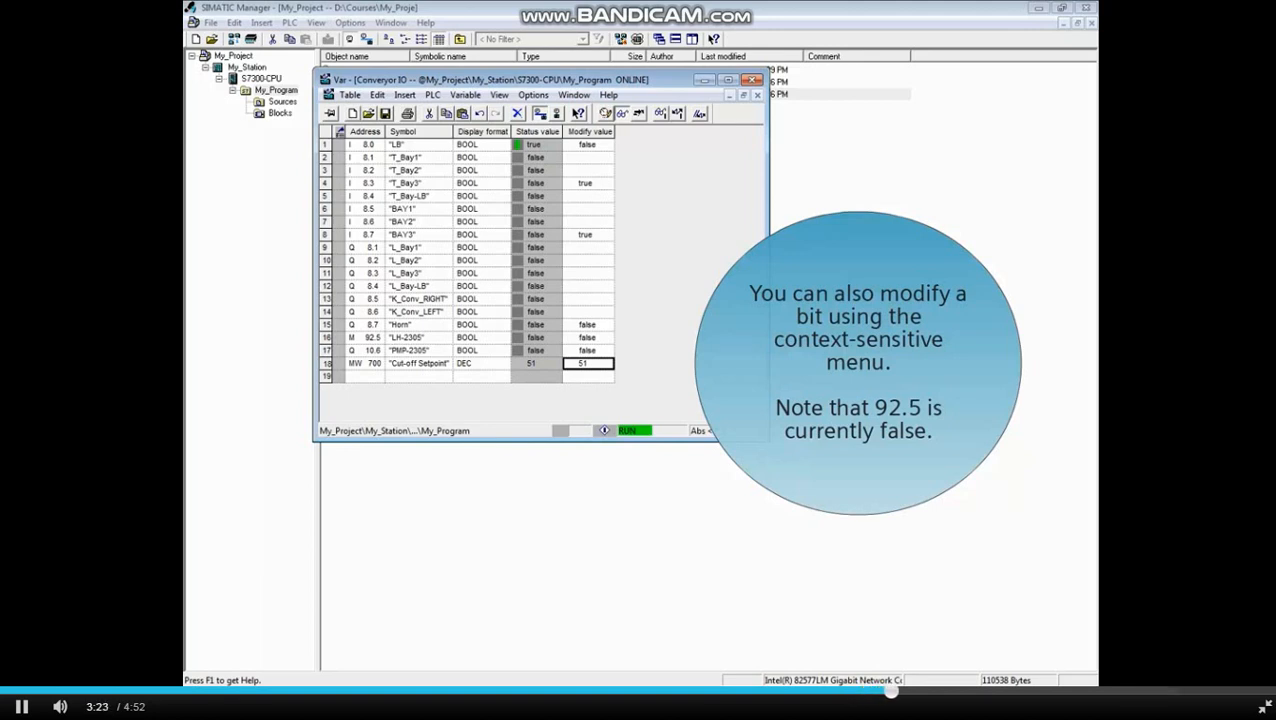
Modify memory bit M 92.5 (LH-2305) to 1 via the row context menu.
right_click(410, 337)
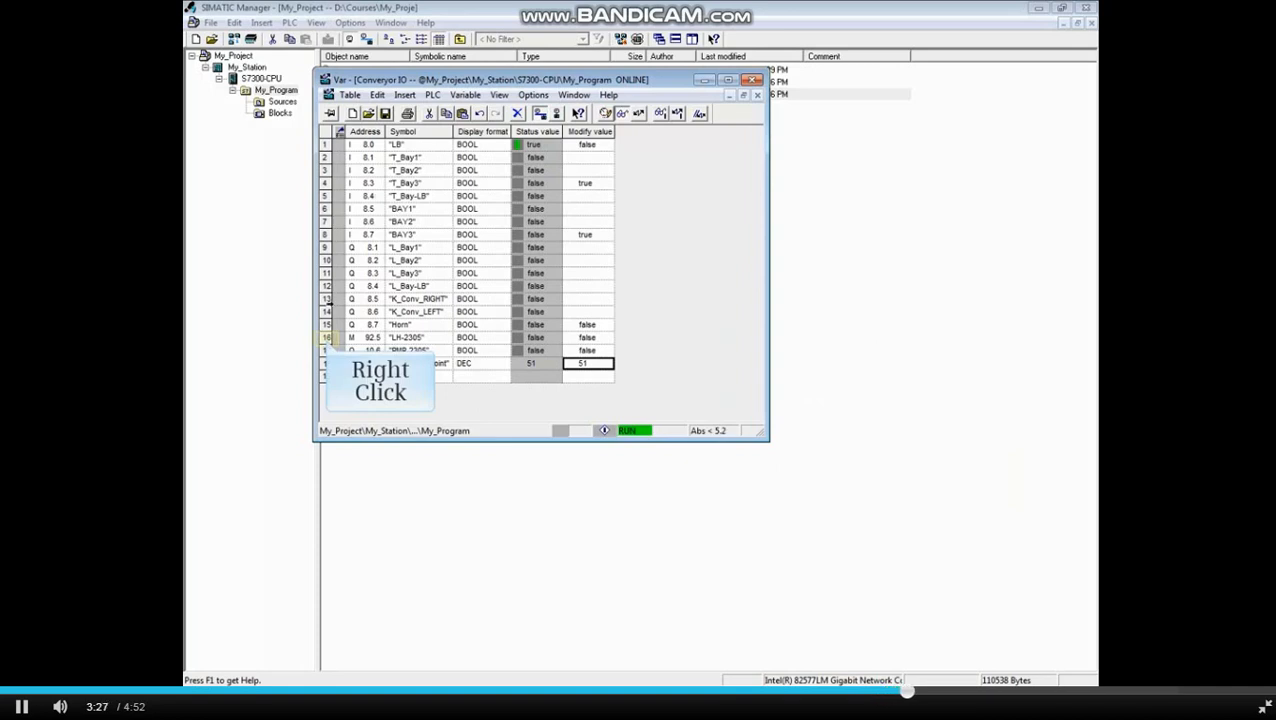
right_click(351, 337)
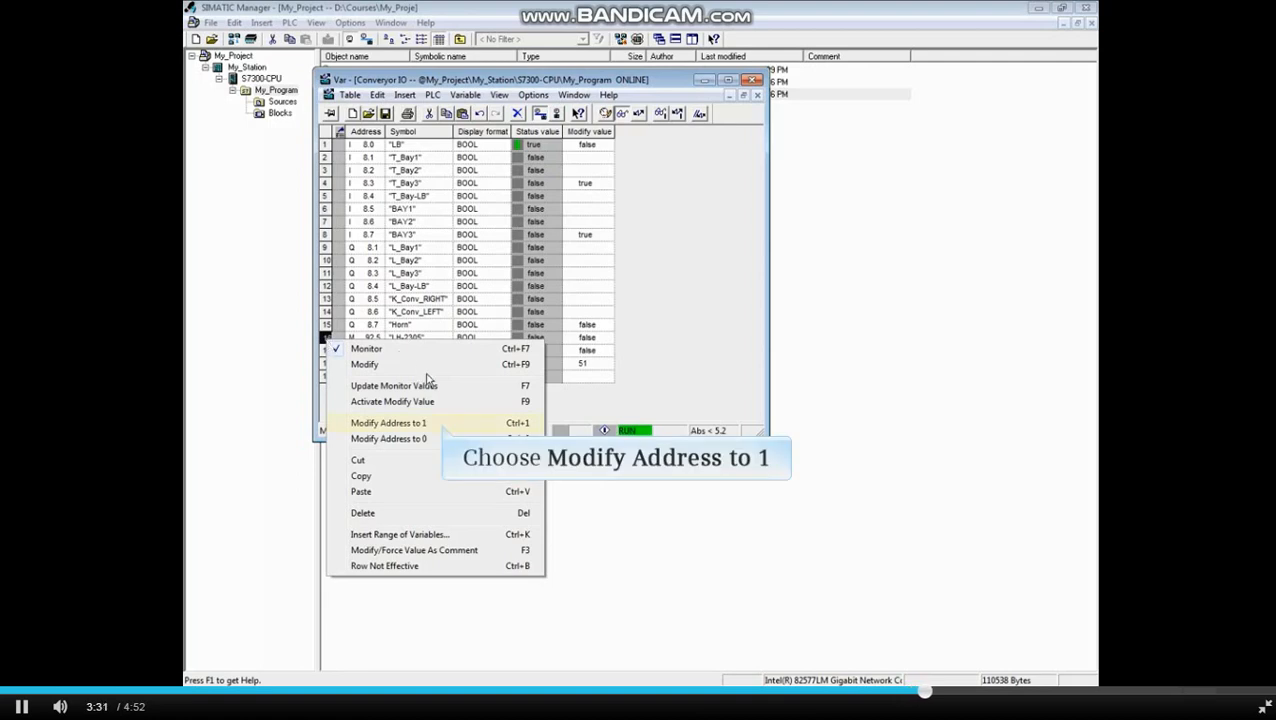
left_click(386, 423)
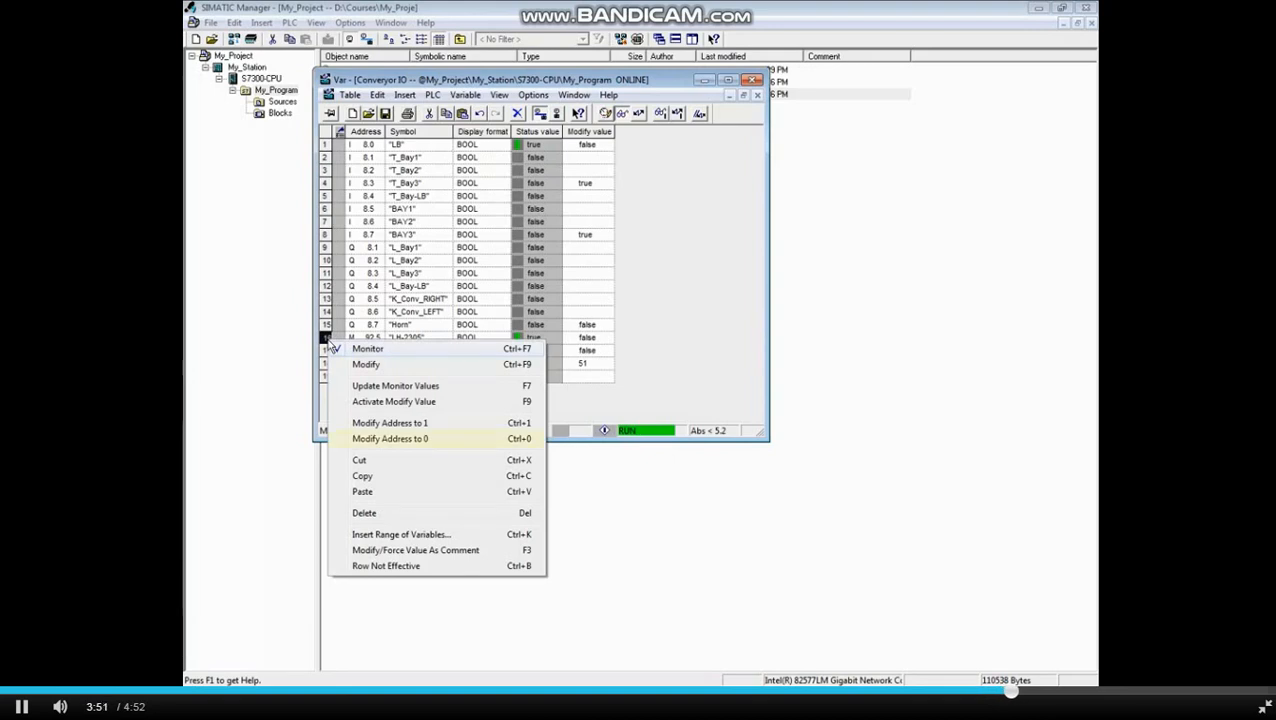
mouse_move(389, 438)
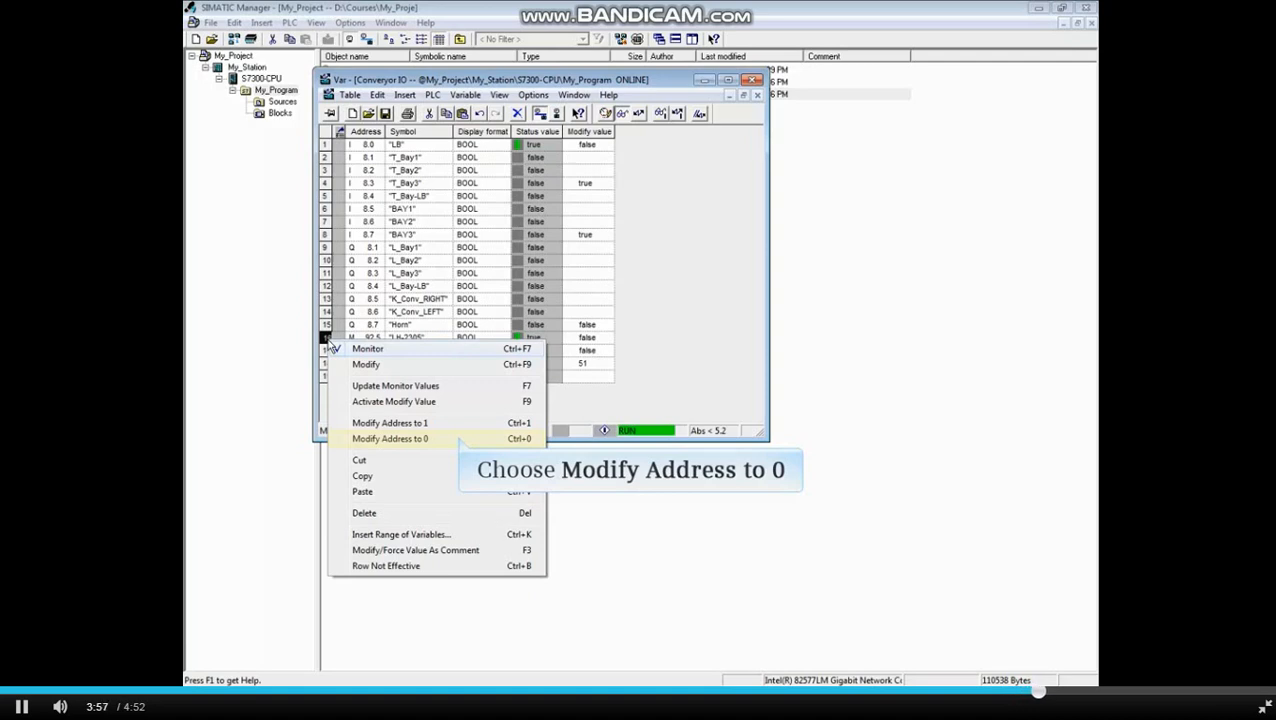
Modify memory bit M 92.5 (LH-2305) to 0 from the context menu.
left_click(390, 438)
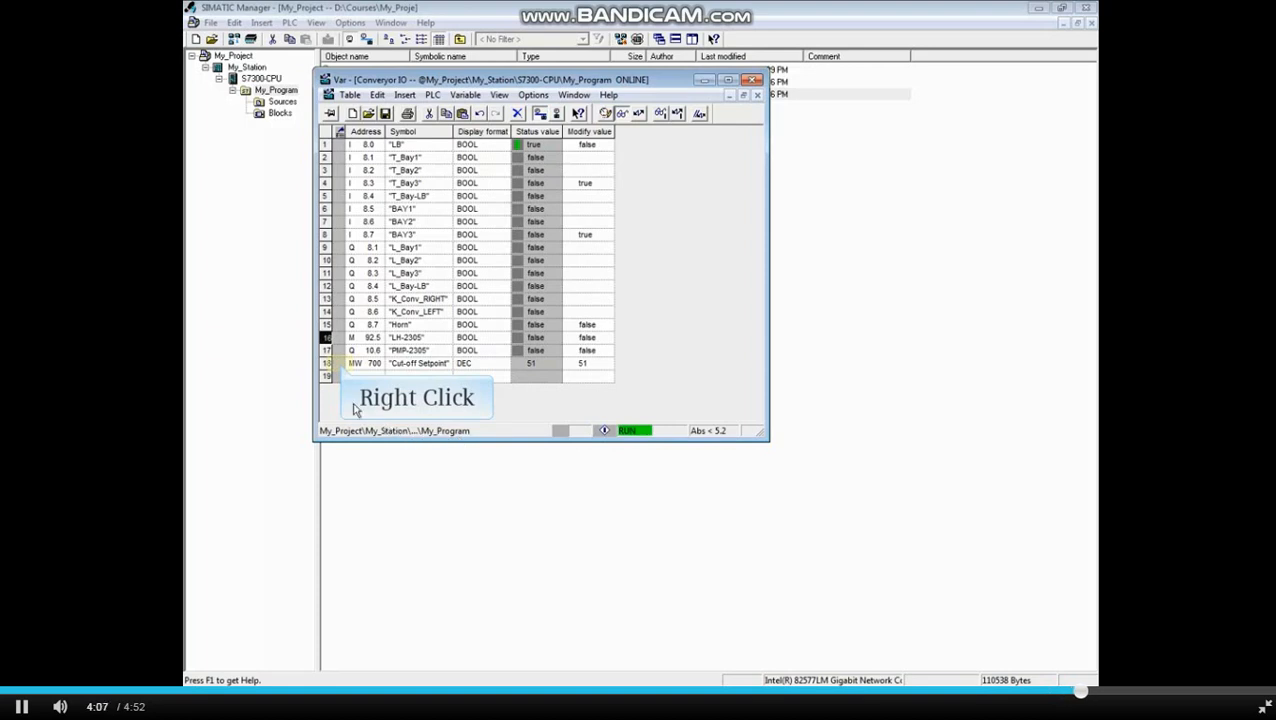
right_click(350, 363)
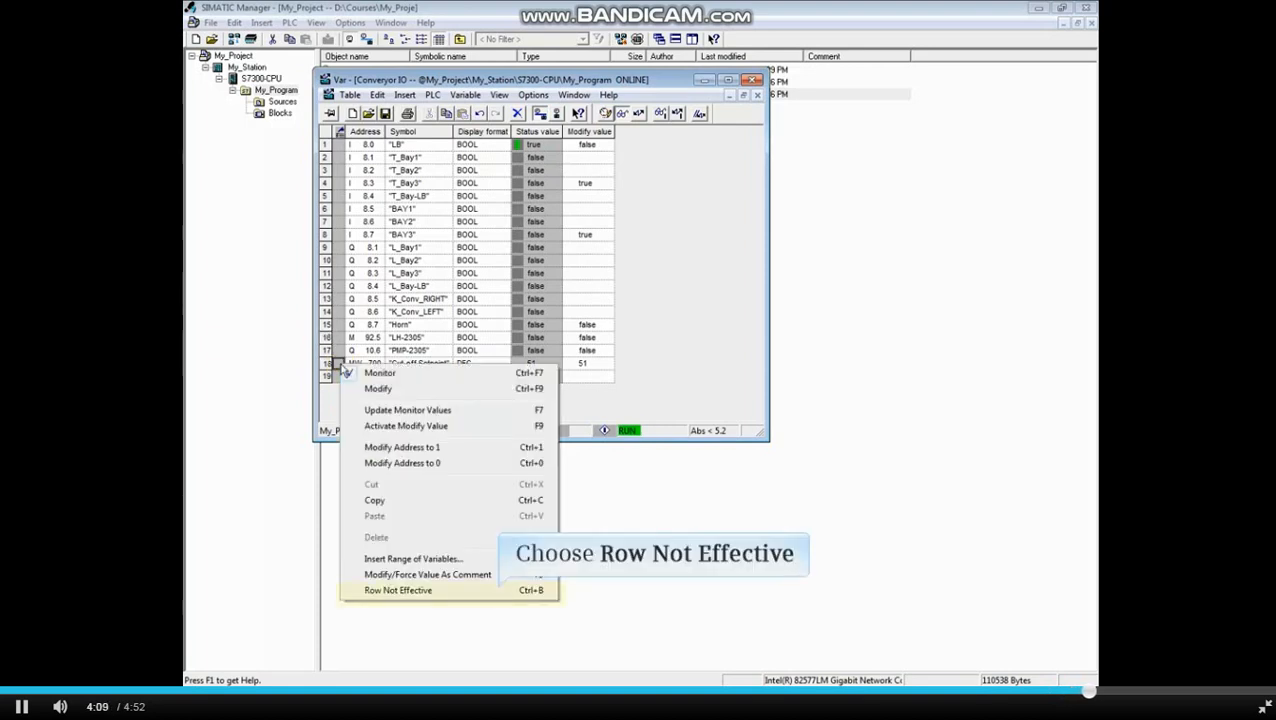
left_click(396, 590)
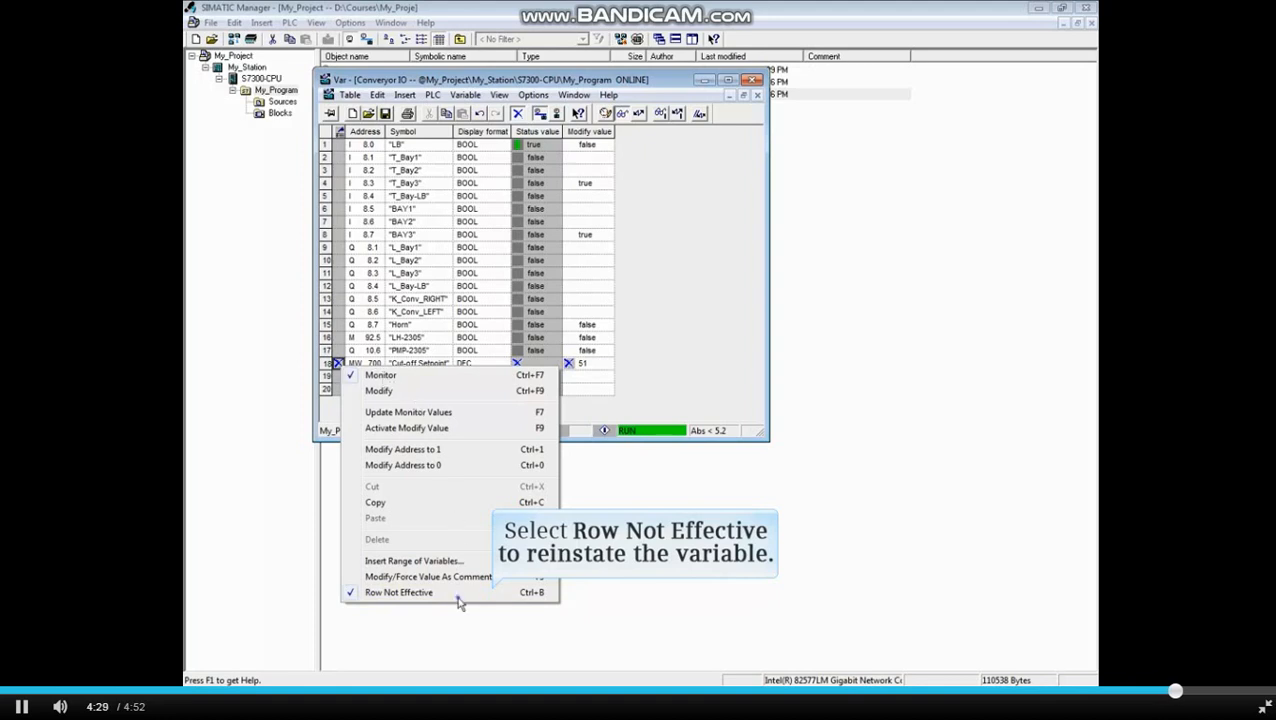
left_click(397, 592)
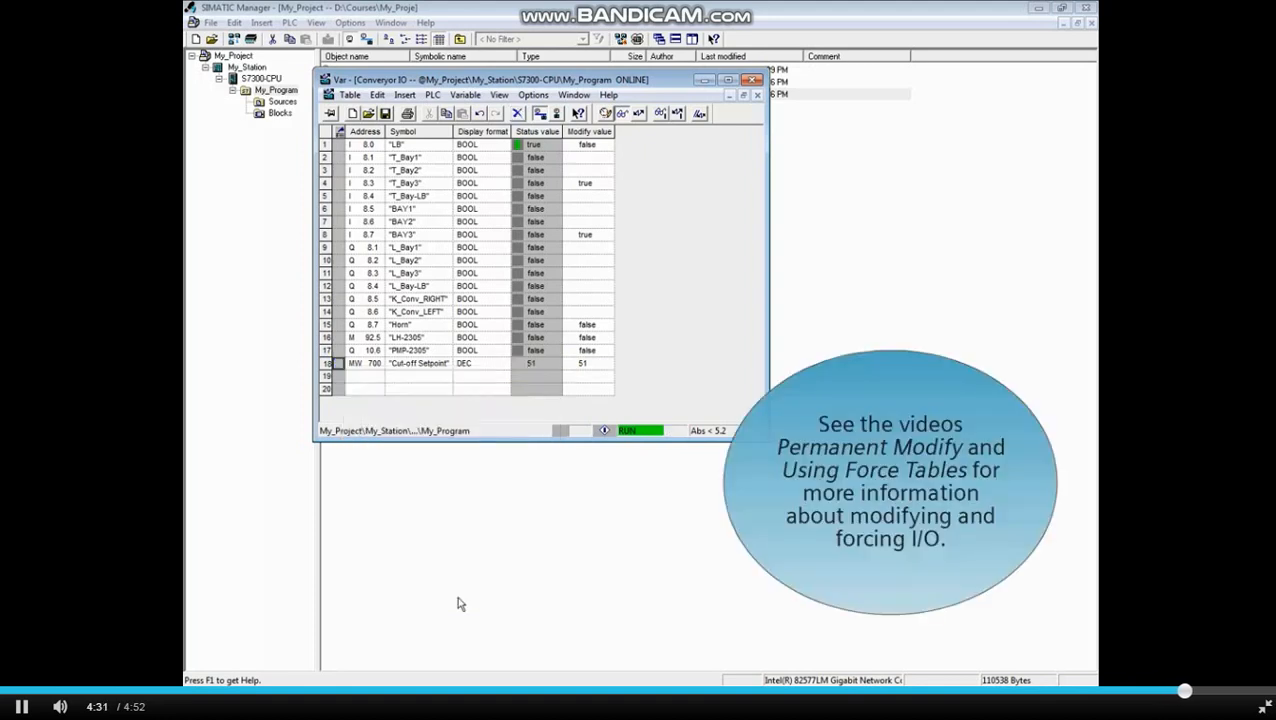